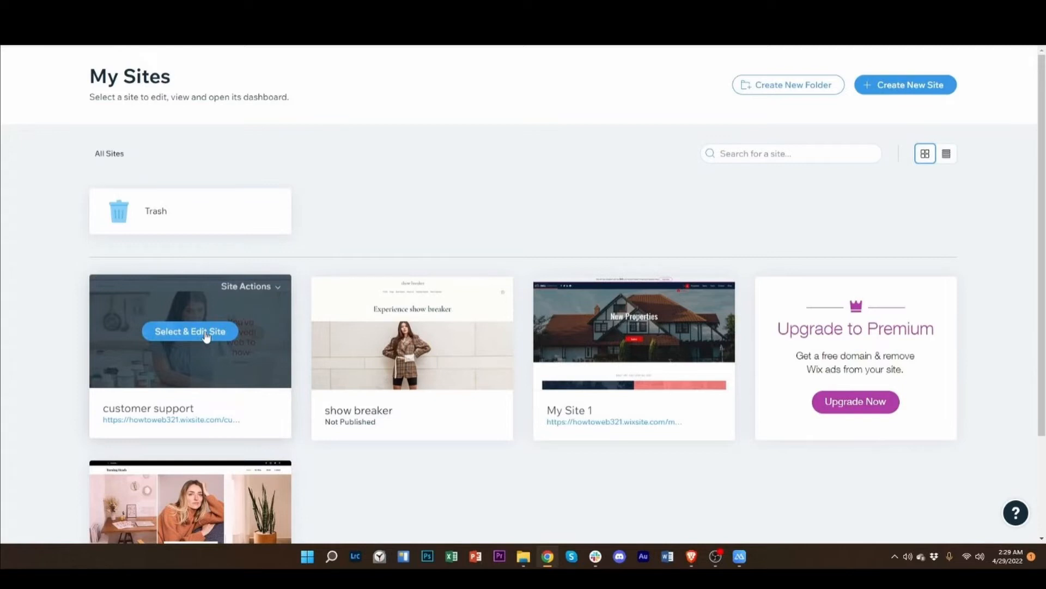
Open the 'customer support' site from My Sites via Select & Edit Site.
{"action": "left_click", "coordinate": [190, 331]}
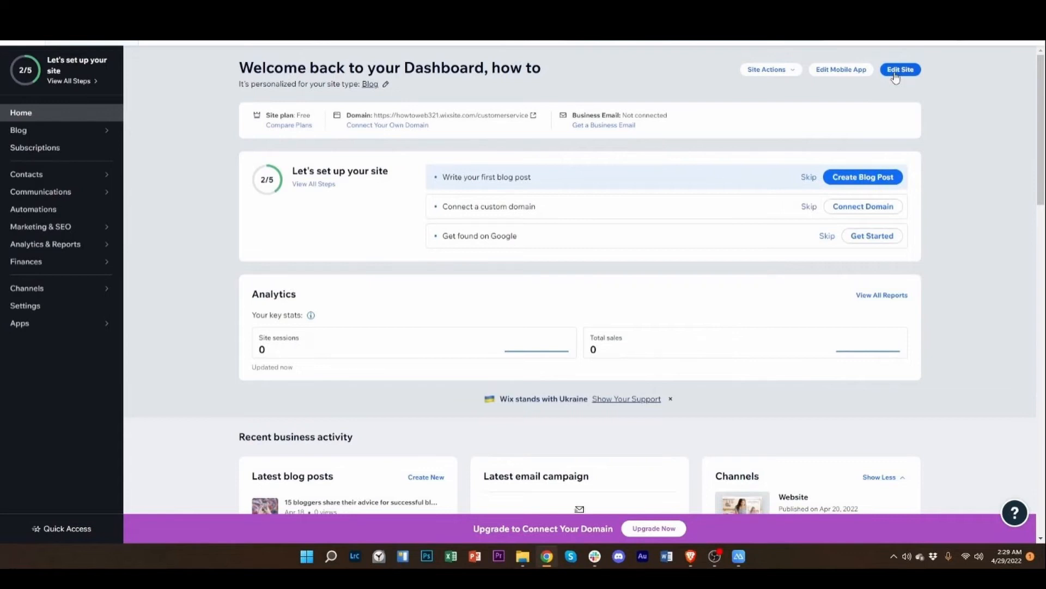
Launch the Wix Editor for the 'customer support' site from its dashboard.
{"action": "left_click", "coordinate": [901, 69]}
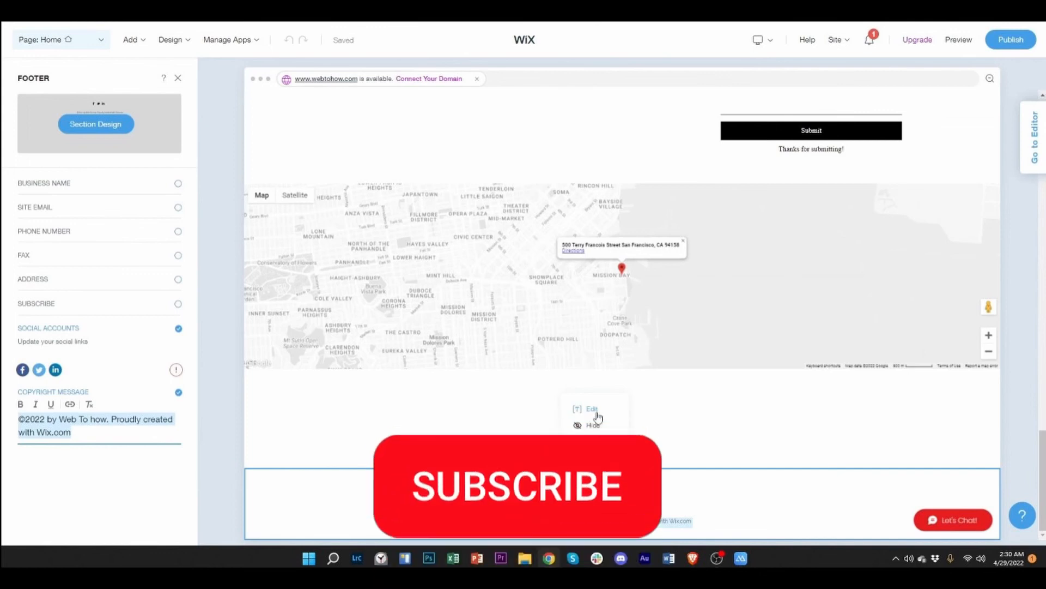
Select the footer's '©2022 by Web To how' copyright message for editing.
{"action": "left_click", "coordinate": [517, 486]}
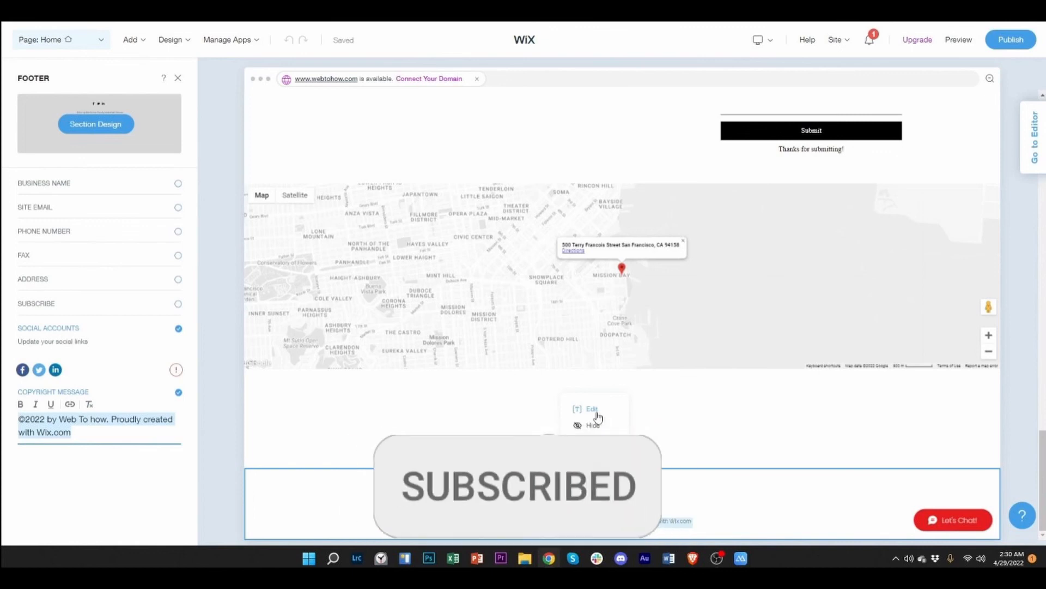